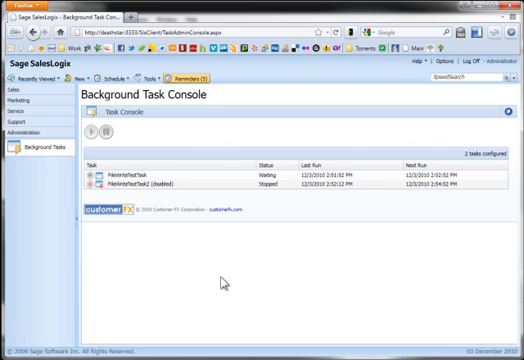
{"action": "mouse_move", "coordinate": [313, 84]}
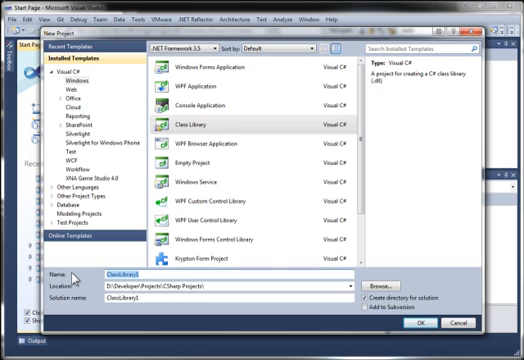
Create a Visual C# Class Library project named TaskTester.
{"action": "type", "text": "TaskTester"}
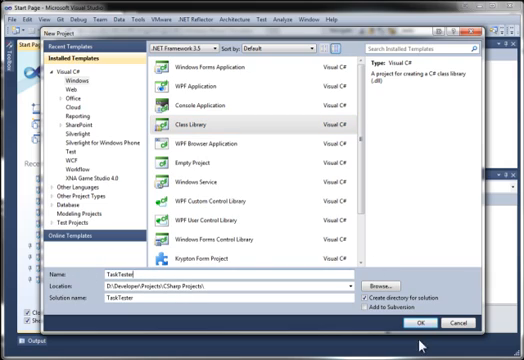
{"action": "left_click", "coordinate": [422, 323]}
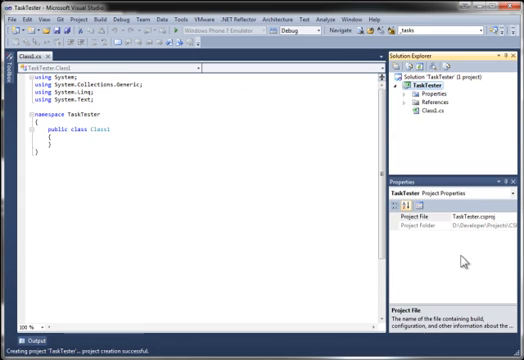
Reference FX.Services.TaskManagerService.dll from the TaskManagerService Debug folder.
{"action": "left_click", "coordinate": [430, 120]}
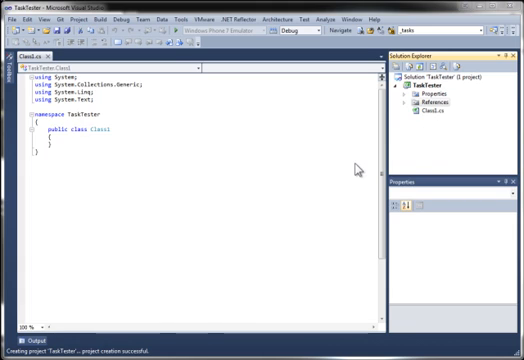
{"action": "mouse_move", "coordinate": [345, 194]}
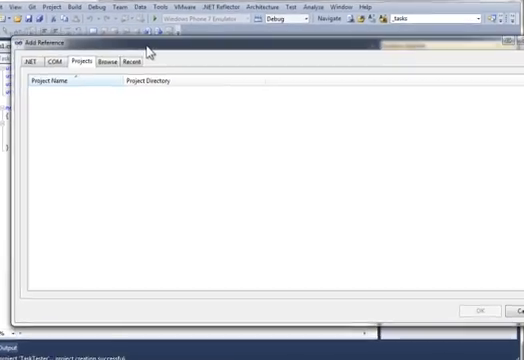
{"action": "left_click", "coordinate": [103, 65]}
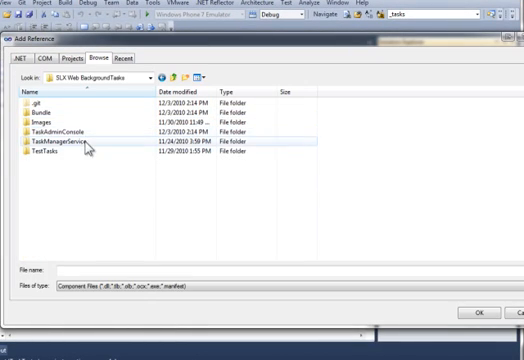
{"action": "double_click", "coordinate": [72, 152]}
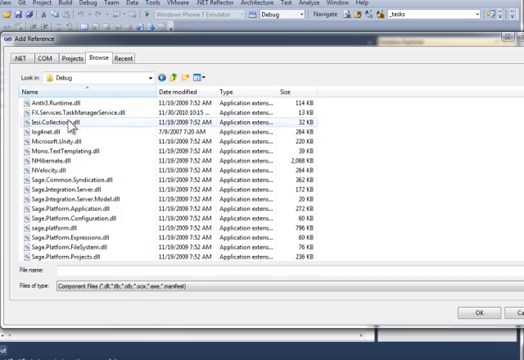
{"action": "left_click", "coordinate": [90, 104]}
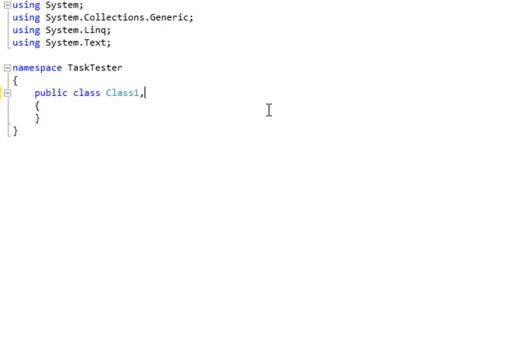
Make Class1 inherit TaskBase and generate its Execute override stub.
{"action": "type", "text": ":ITask"}
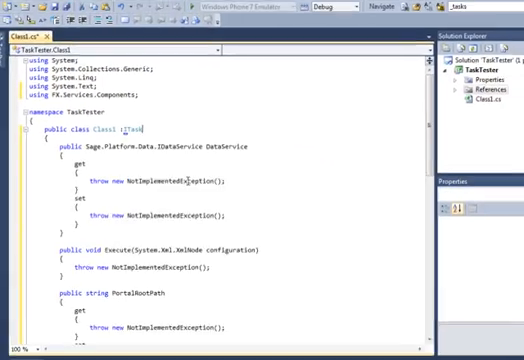
{"action": "scroll", "scroll_direction": "down", "scroll_amount": 3}
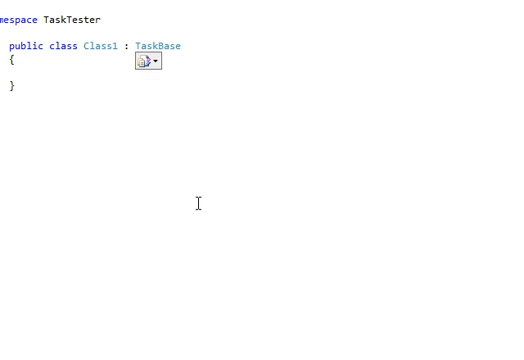
{"action": "left_click", "coordinate": [147, 62]}
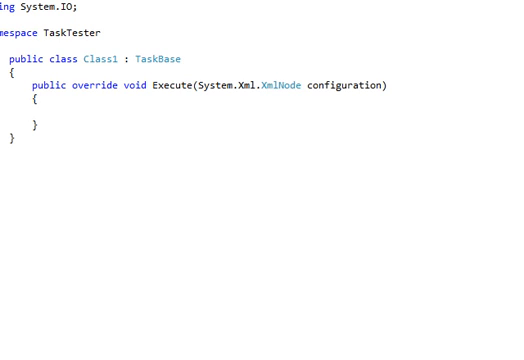
Open a using block with a StreamWriter on Path.Combine(this.PortalRootPath, file) in Execute.
{"action": "type", "text": "user"}
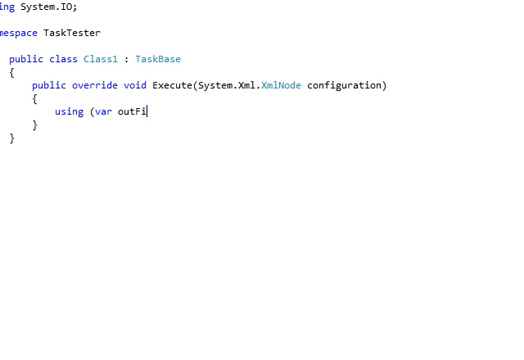
{"action": "type", "text": "le = ne3w"}
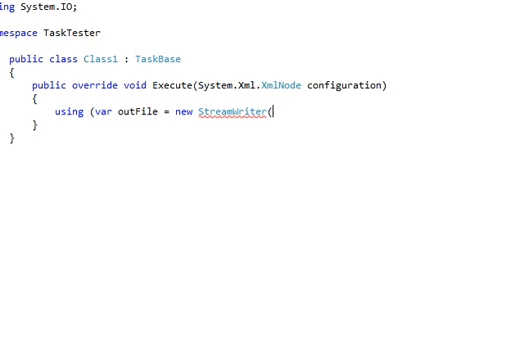
{"action": "type", "text": "("}
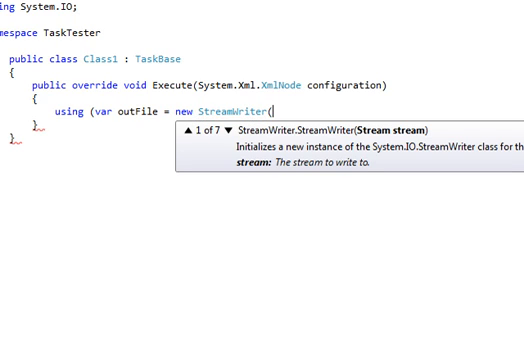
{"action": "type", "text": "Path.Combin"}
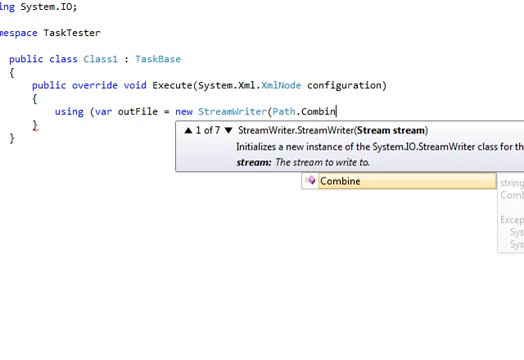
{"action": "type", "text": "("}
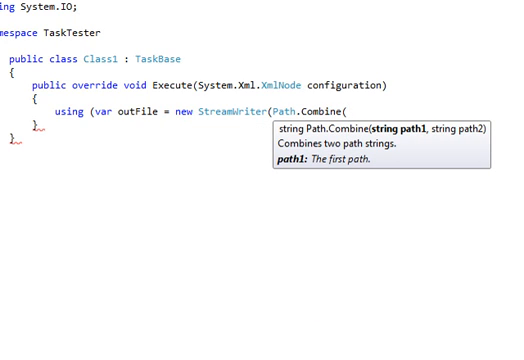
{"action": "type", "text": "this.PortalRootPath"}
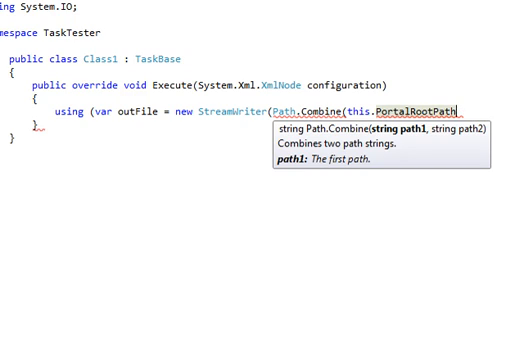
{"action": "type", "text": ", \""}
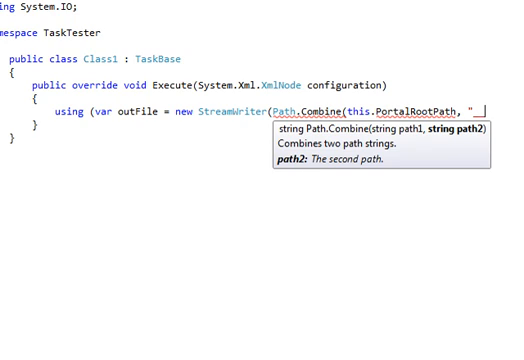
{"action": "type", "text": "_MyFile."}
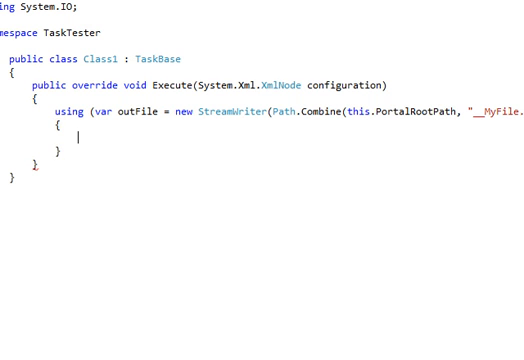
Write DateTime.Now.ToString() to the file, then close the writer.
{"action": "type", "text": "outFile"}
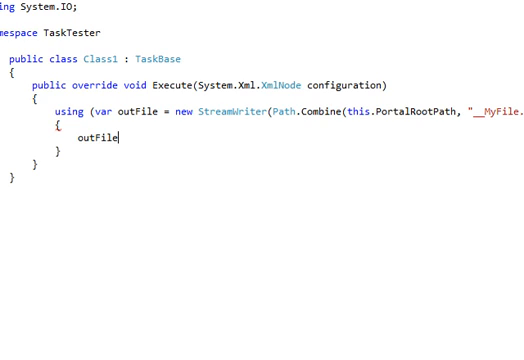
{"action": "type", "text": ".WriteLine("}
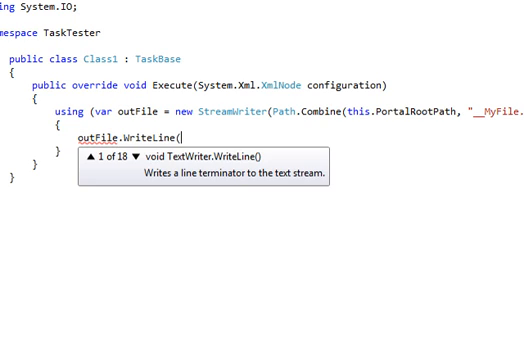
{"action": "type", "text": "DateTime"}
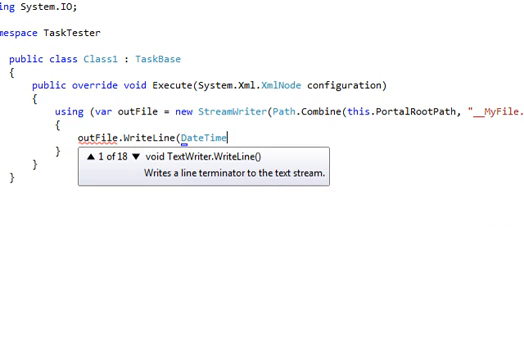
{"action": "type", "text": ".Now"}
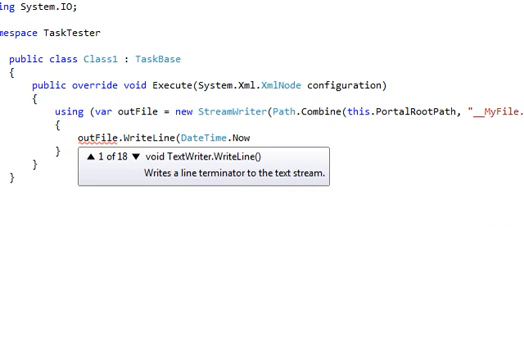
{"action": "type", "text": ".ToString"}
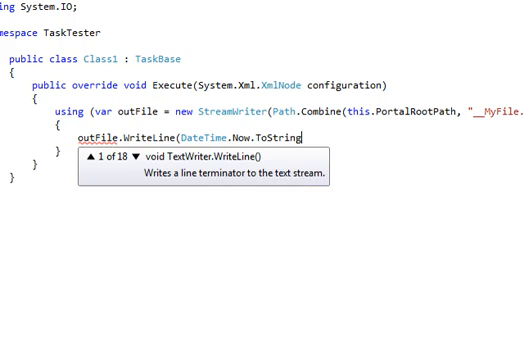
{"action": "type", "text": "())"}
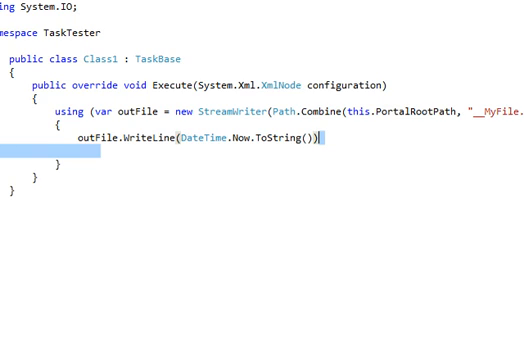
{"action": "type", "text": "outFile"}
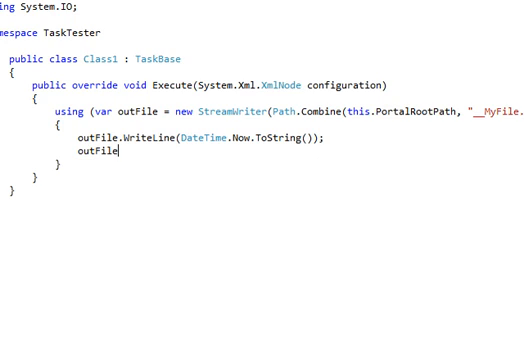
{"action": "type", "text": ".Close();"}
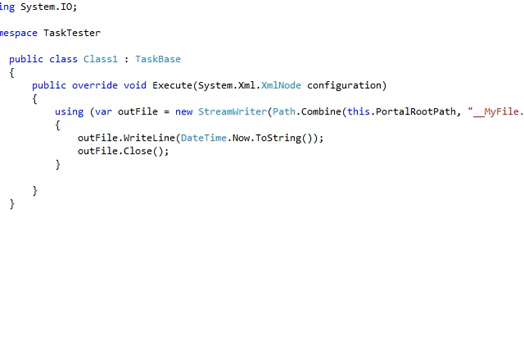
{"action": "type", "text": "t"}
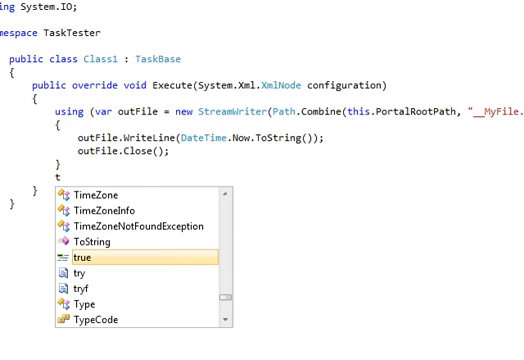
{"action": "type", "text": "his."}
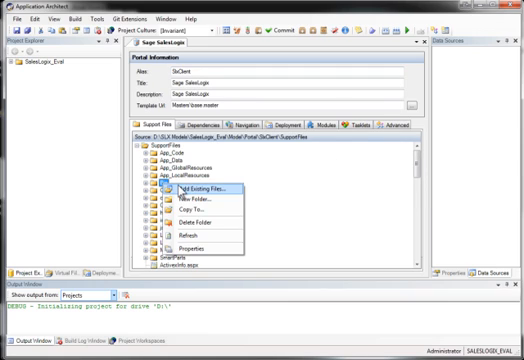
Browse the portal's support files into the Developer folder and scroll to the tasks file.
{"action": "left_click", "coordinate": [188, 190]}
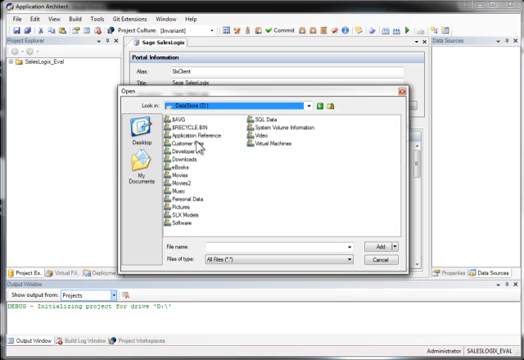
{"action": "double_click", "coordinate": [188, 148]}
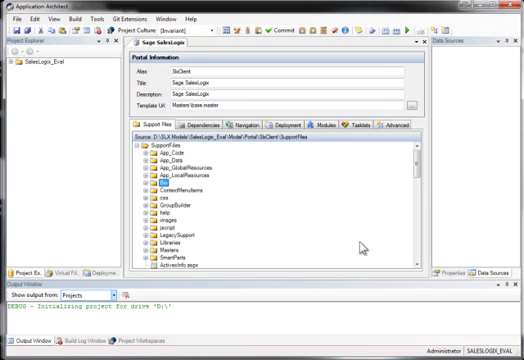
{"action": "scroll", "scroll_direction": "down", "scroll_amount": 3}
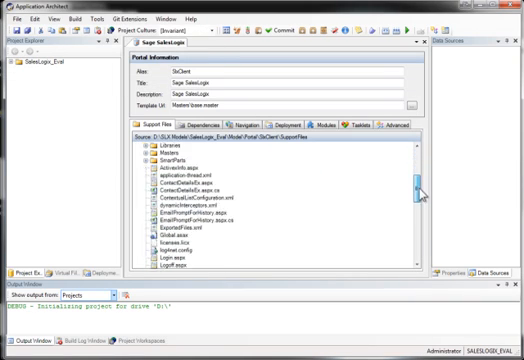
{"action": "scroll", "scroll_direction": "down", "scroll_amount": 3}
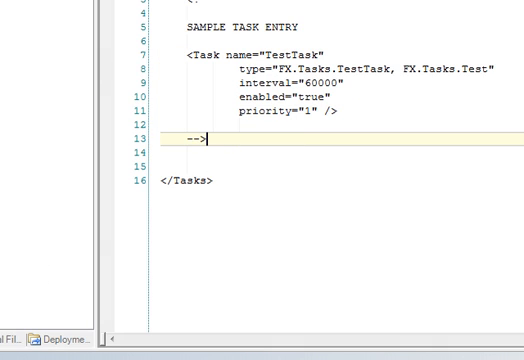
Type a <Task name="TaskTester" type="TaskTester.Class1, TaskTester" entry in the tasks XML.
{"action": "type", "text": "<Task name=\"T"}
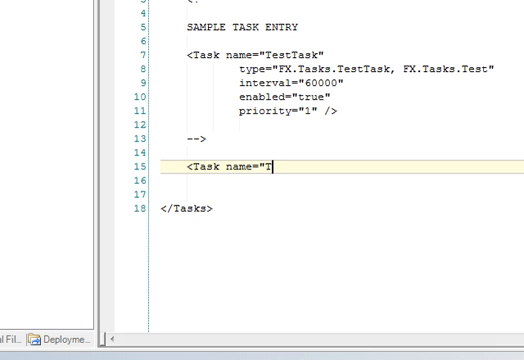
{"action": "type", "text": "askTester\""}
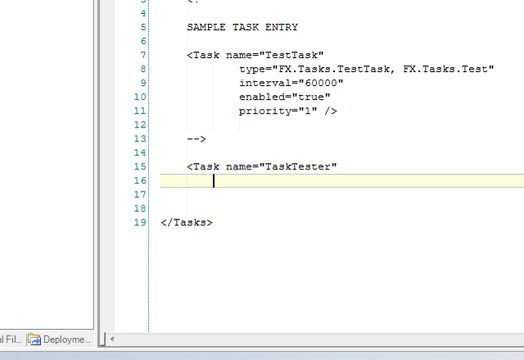
{"action": "type", "text": "type="}
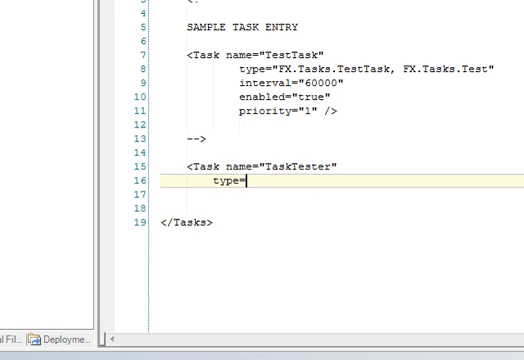
{"action": "type", "text": "\""}
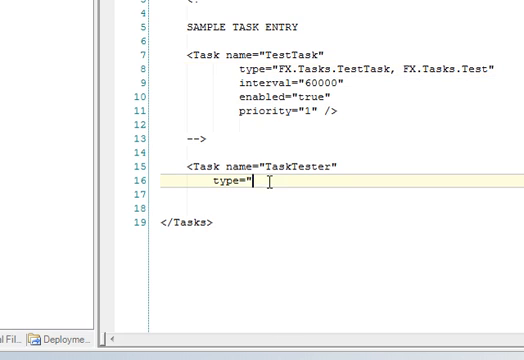
{"action": "mouse_move", "coordinate": [451, 189]}
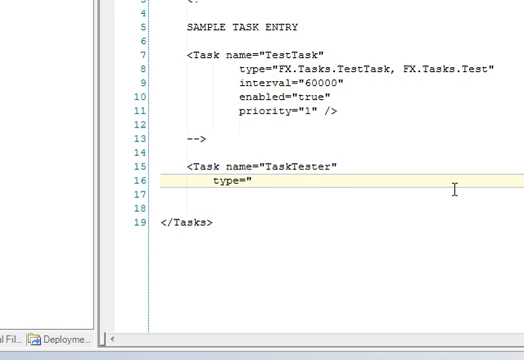
{"action": "type", "text": "Test"}
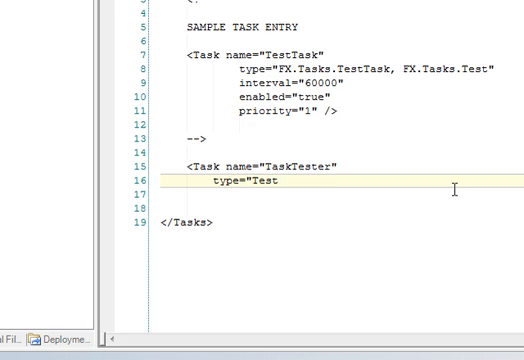
{"action": "type", "text": "Ta"}
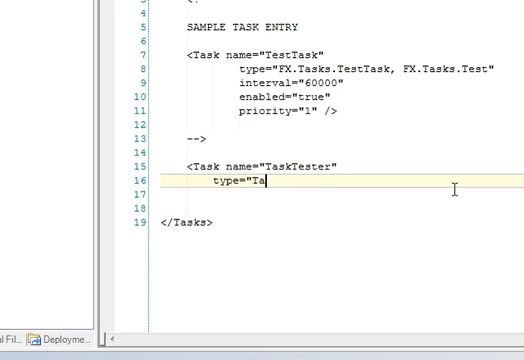
{"action": "type", "text": "skTest"}
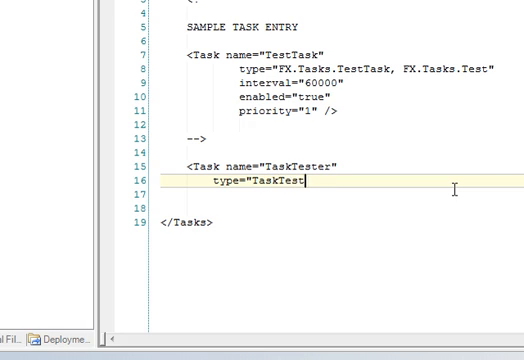
{"action": "type", "text": "er.Cl"}
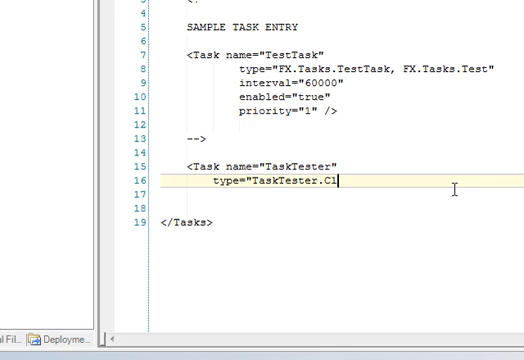
{"action": "type", "text": "ass1"}
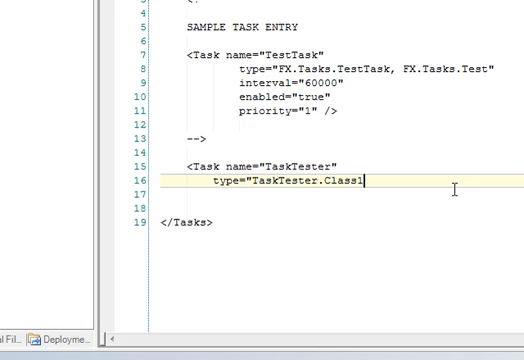
{"action": "type", "text": ", Tes"}
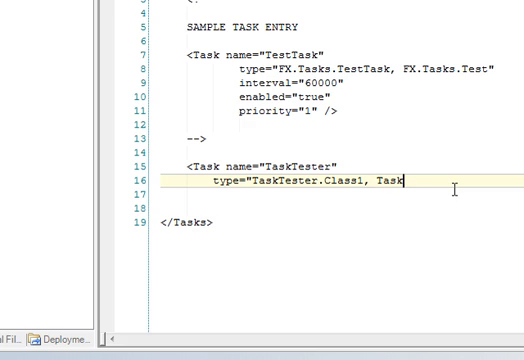
{"action": "type", "text": "Tester\""}
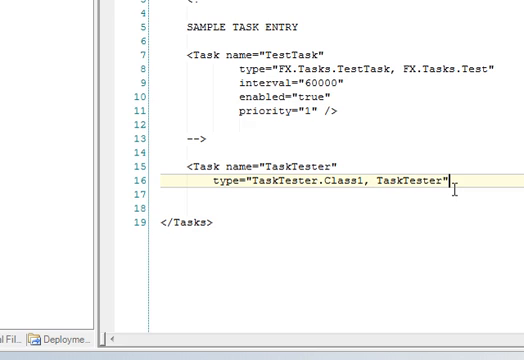
Add interval="10000", enabled="true", priority="1" and close the Task element with />.
{"action": "type", "text": "interv"}
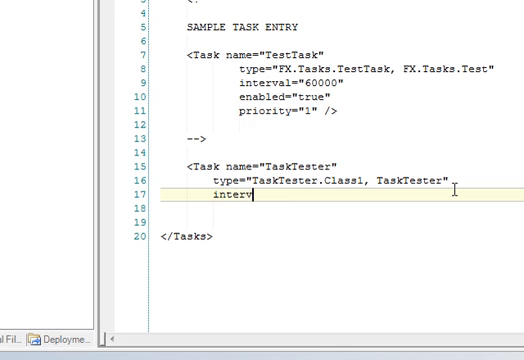
{"action": "type", "text": "al ="}
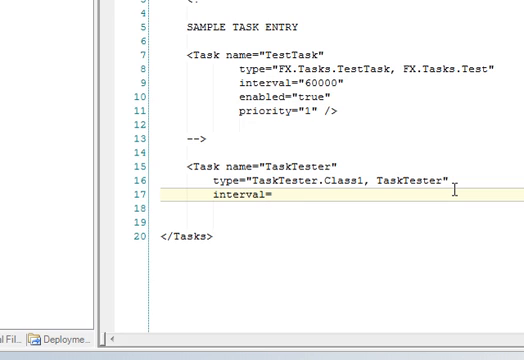
{"action": "type", "text": "100"}
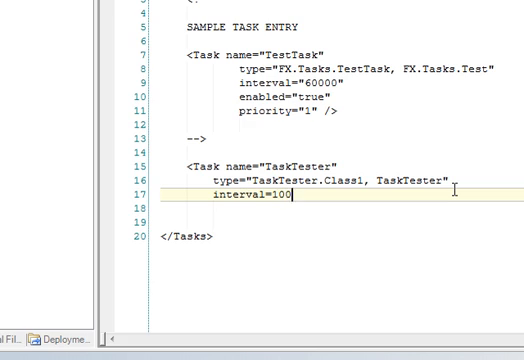
{"action": "type", "text": "00"}
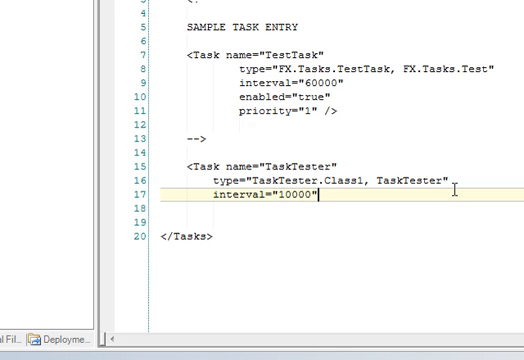
{"action": "type", "text": "enabled=\"true\""}
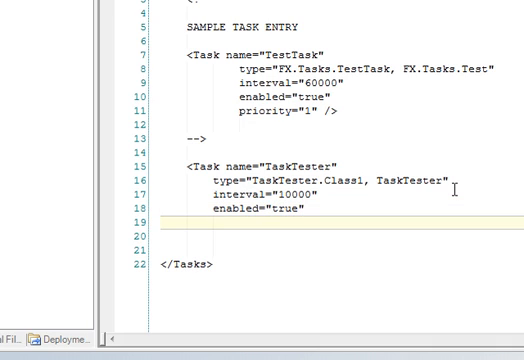
{"action": "type", "text": "prio"}
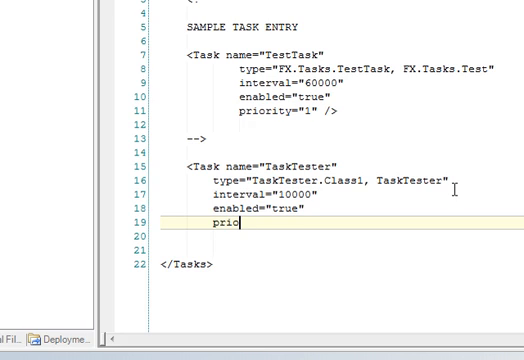
{"action": "type", "text": "rity="}
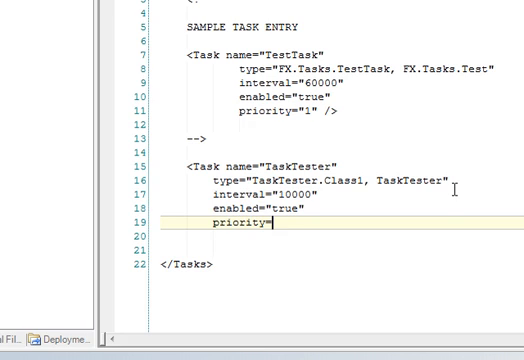
{"action": "type", "text": "1\""}
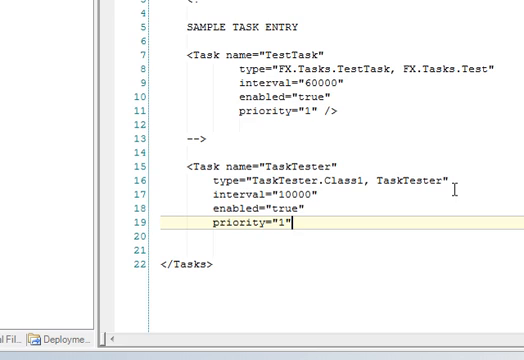
{"action": "type", "text": "/>"}
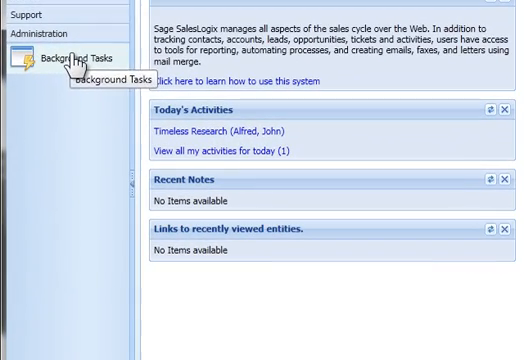
Open Background Tasks and restart the stopped TaskTester task.
{"action": "left_click", "coordinate": [67, 55]}
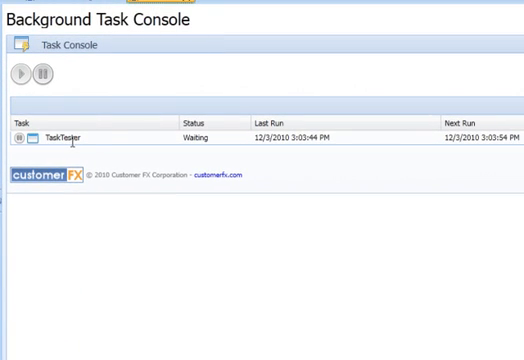
{"action": "mouse_move", "coordinate": [238, 148]}
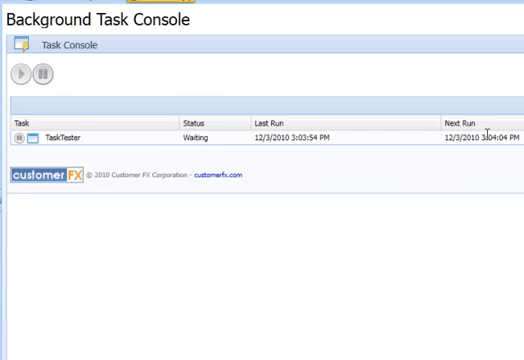
{"action": "mouse_move", "coordinate": [417, 59]}
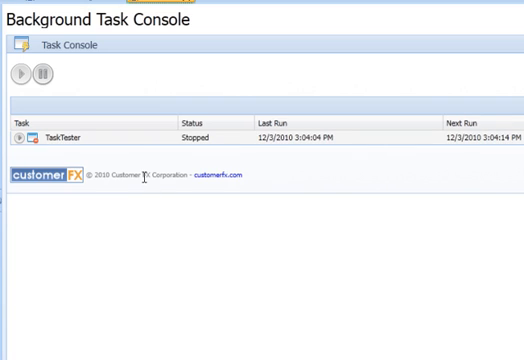
{"action": "mouse_move", "coordinate": [215, 150]}
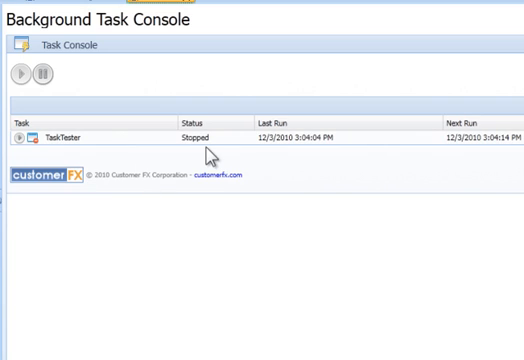
{"action": "left_click", "coordinate": [20, 76]}
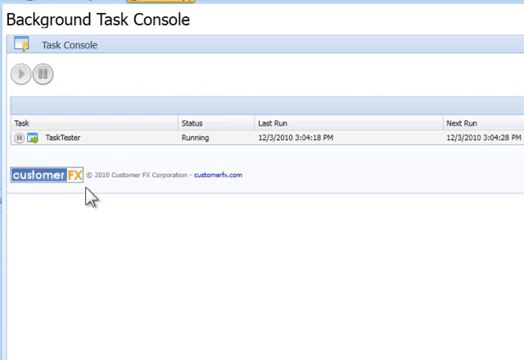
{"action": "mouse_move", "coordinate": [242, 231]}
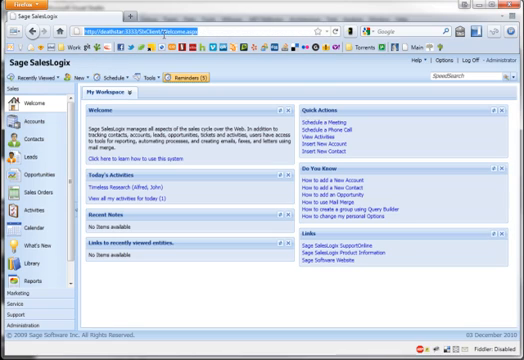
Type github into the browser address bar.
{"action": "type", "text": "github"}
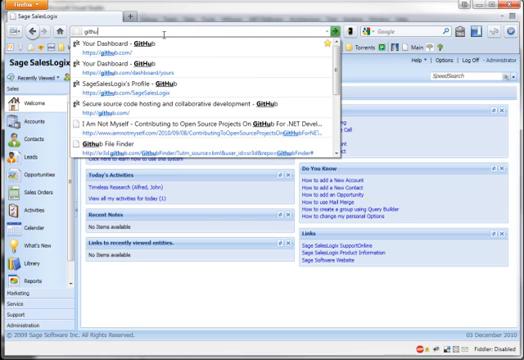